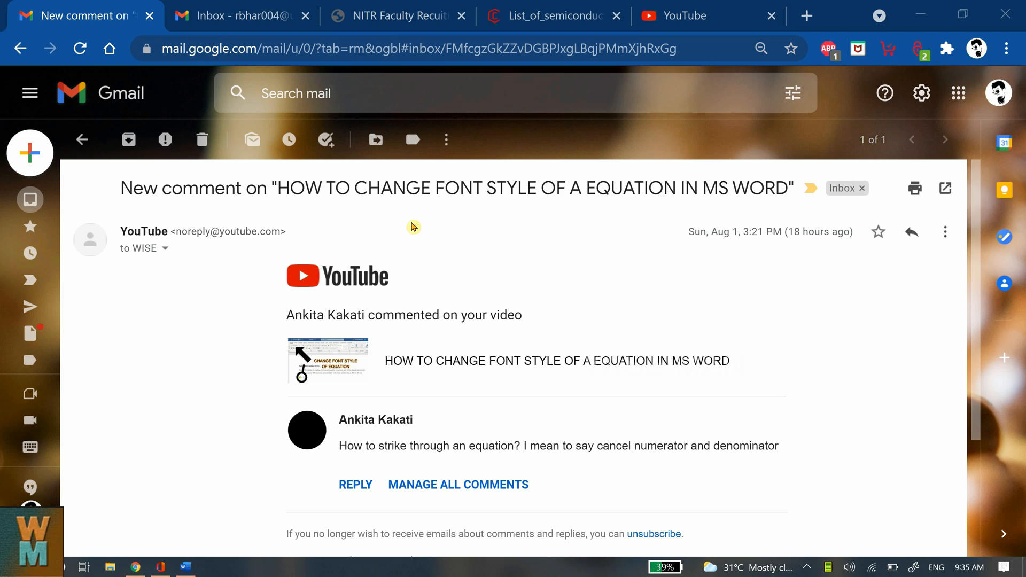
mouse_move(419, 366)
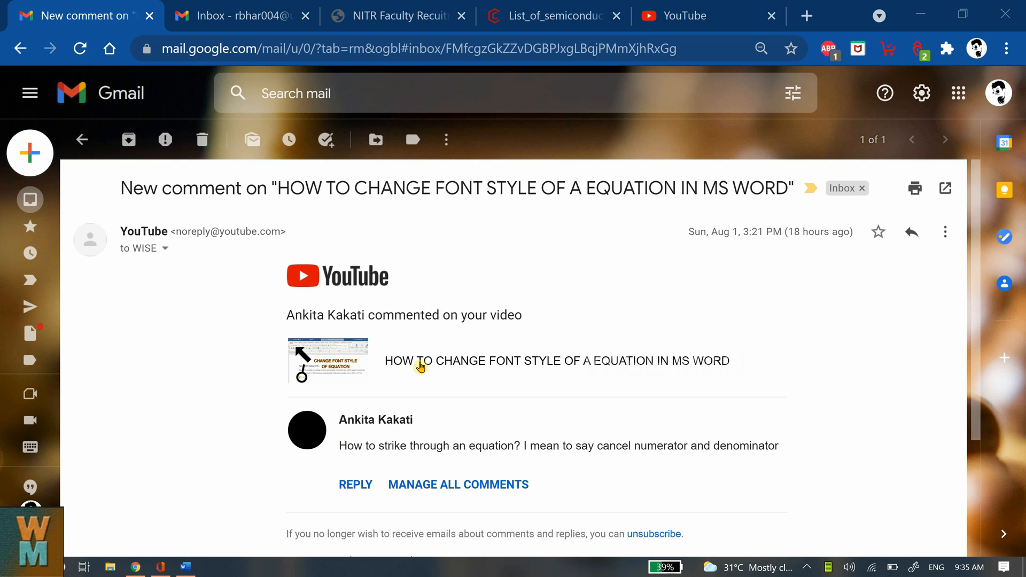
Step: Switch to the blank Word document and insert a new equation reading x =
double_click(356, 446)
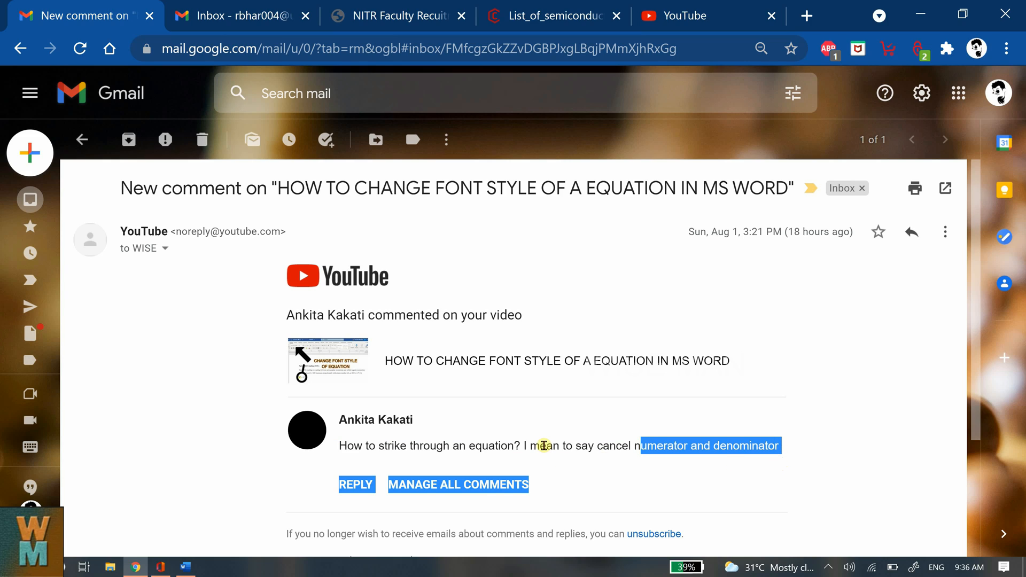
click(185, 567)
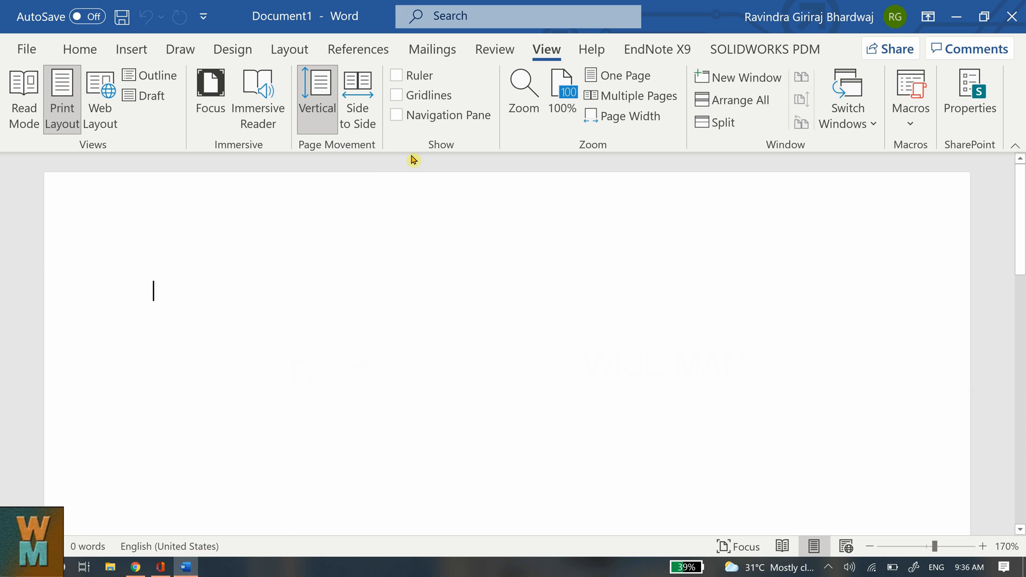
mouse_move(74, 59)
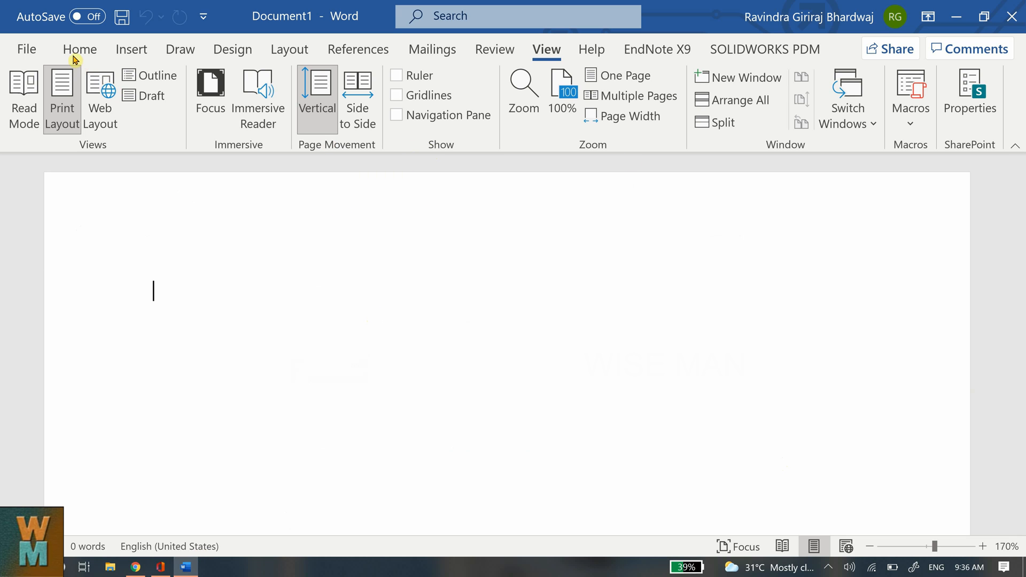
click(80, 49)
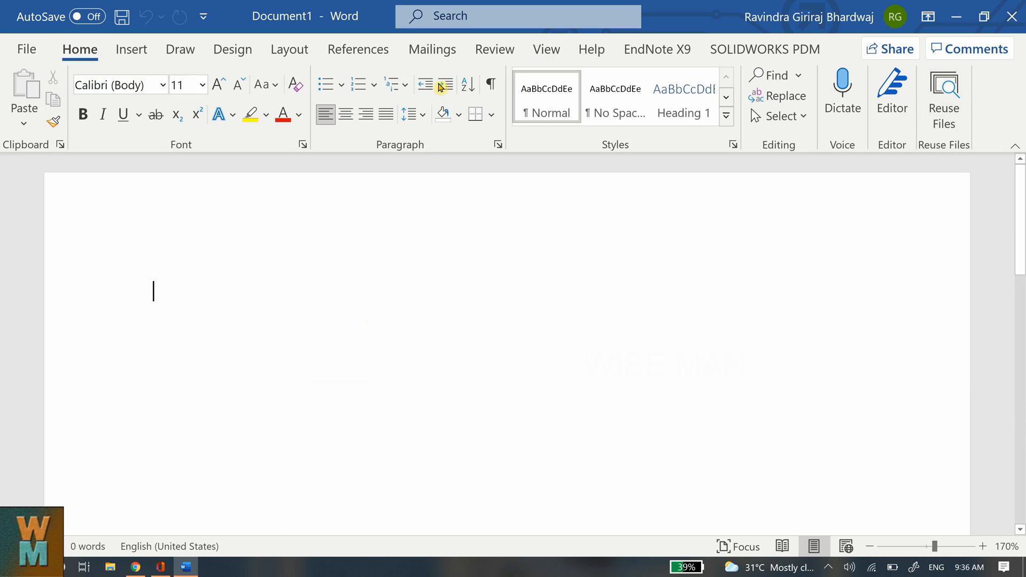
click(130, 49)
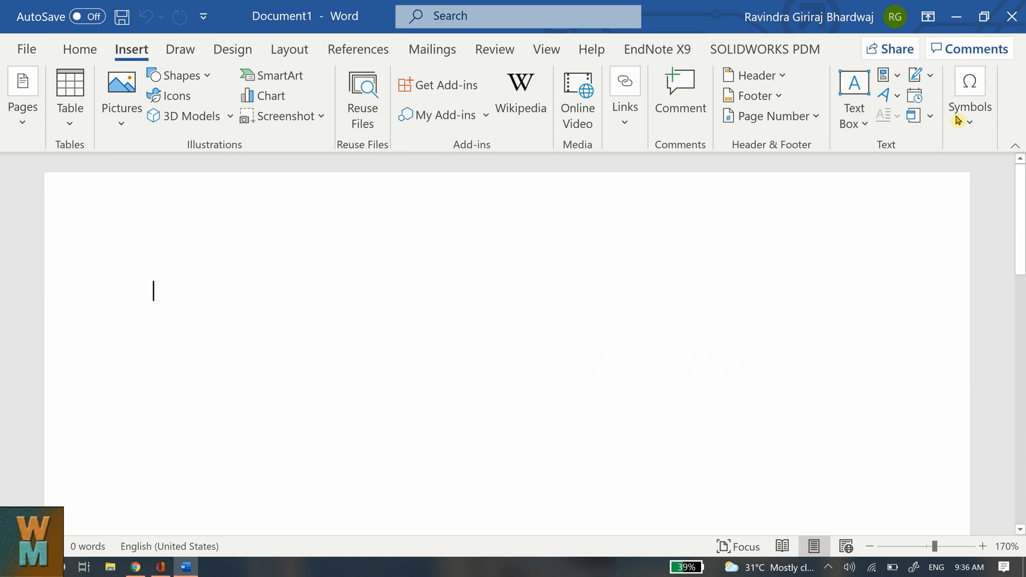
click(969, 96)
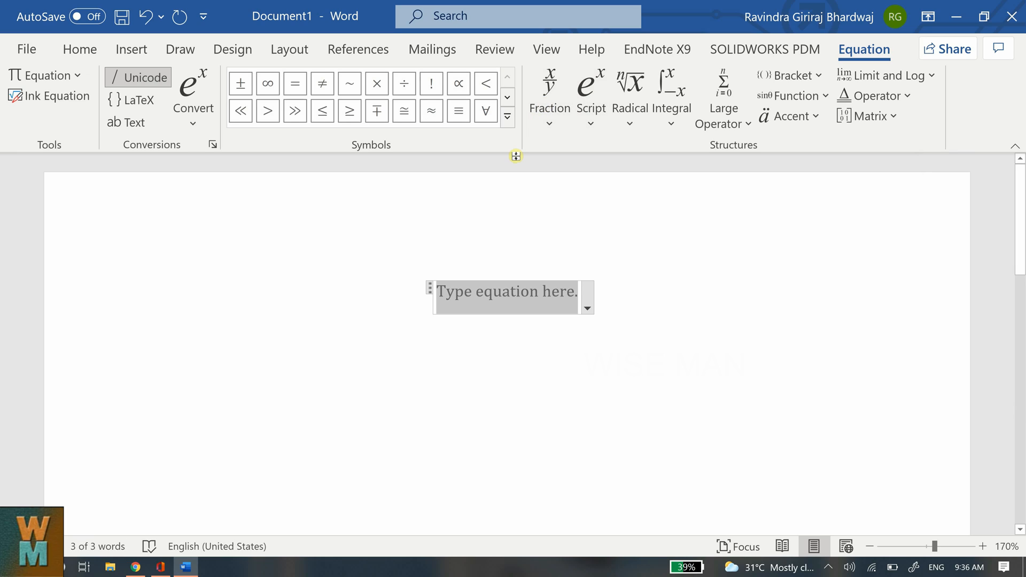
click(457, 110)
text(x =)
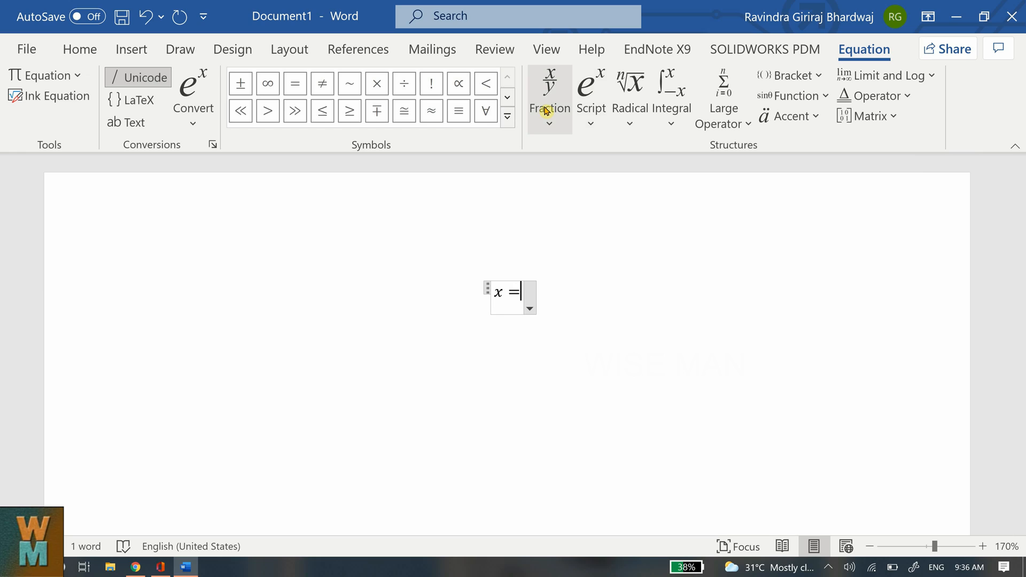
Step: Add a stacked fraction with y + 1 over y² after x =
click(548, 92)
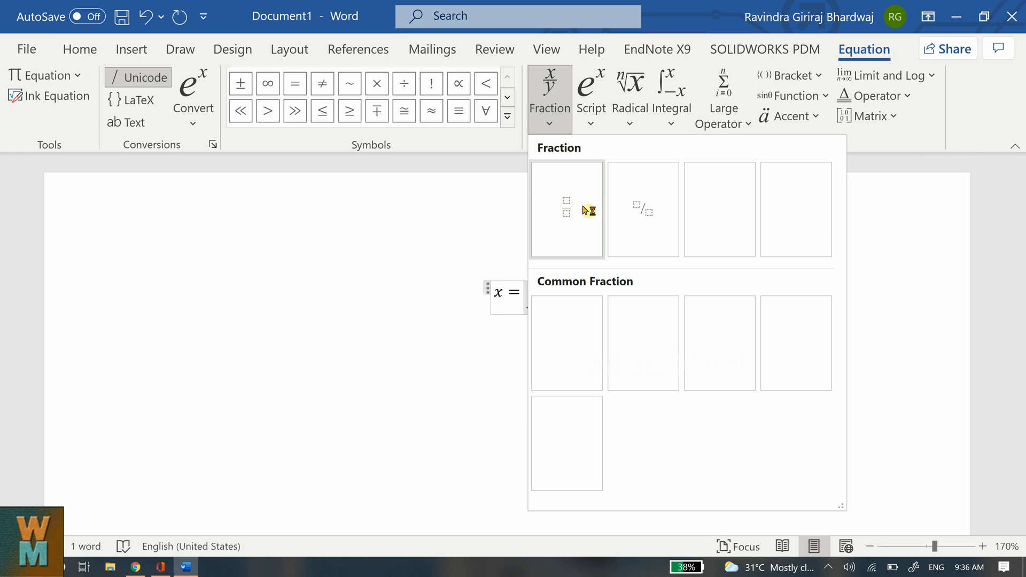
click(565, 208)
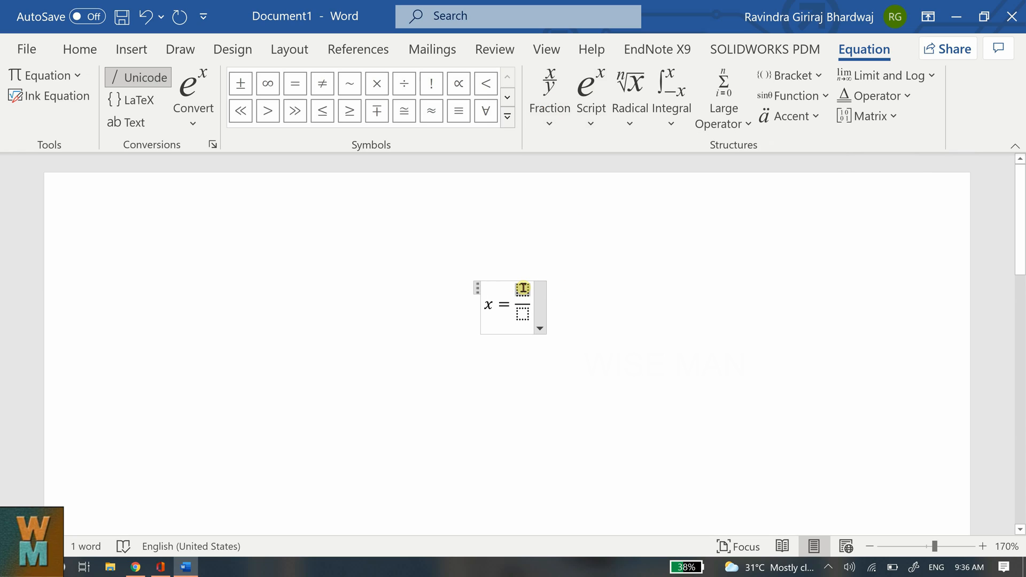
text(y)
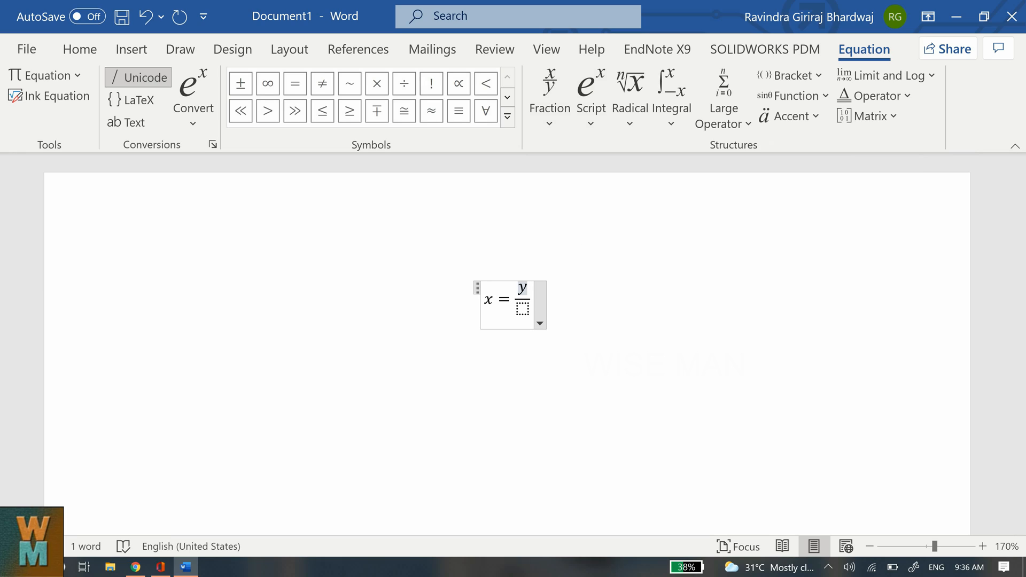
text(+ 1)
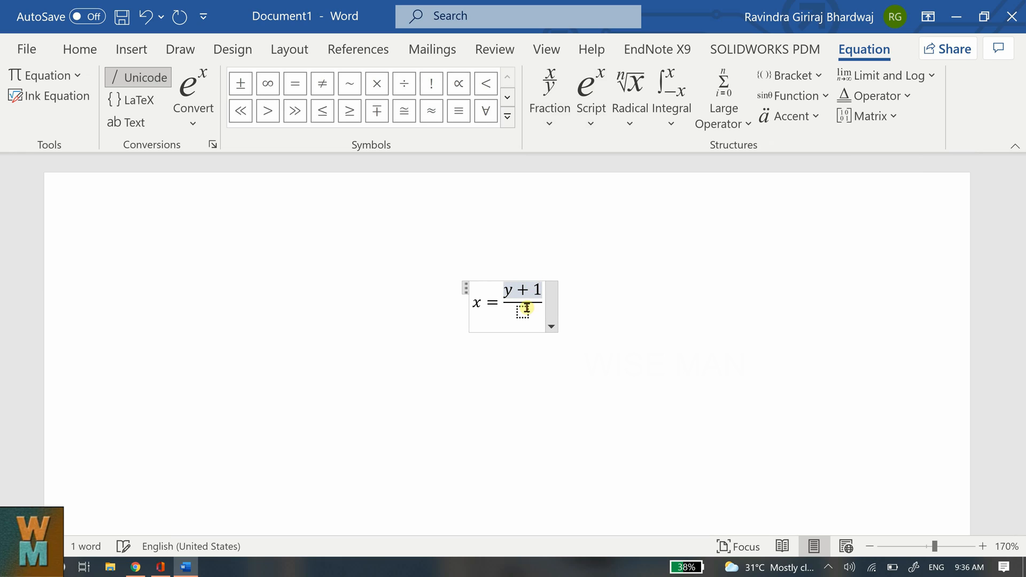
click(591, 92)
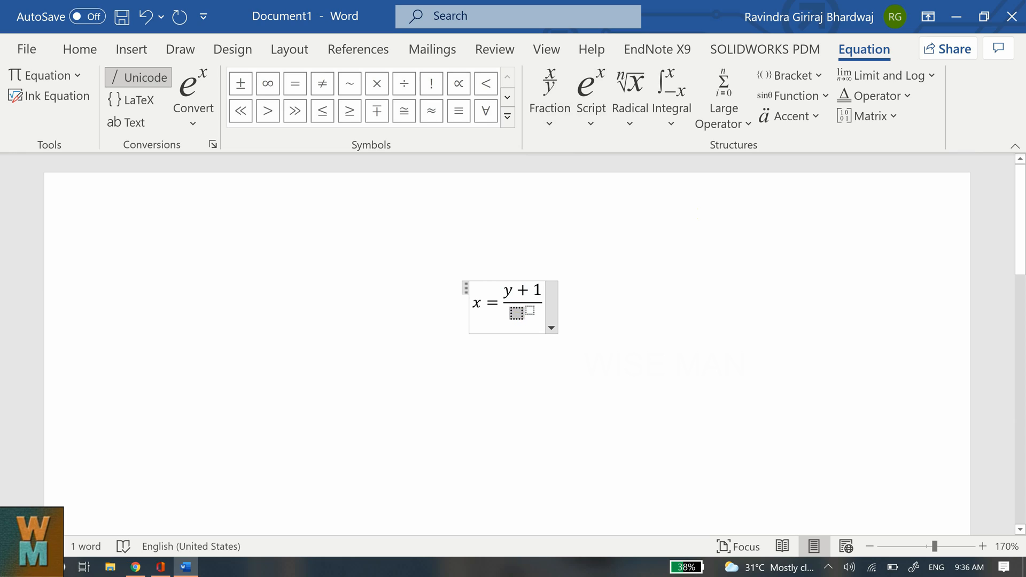
text(y)
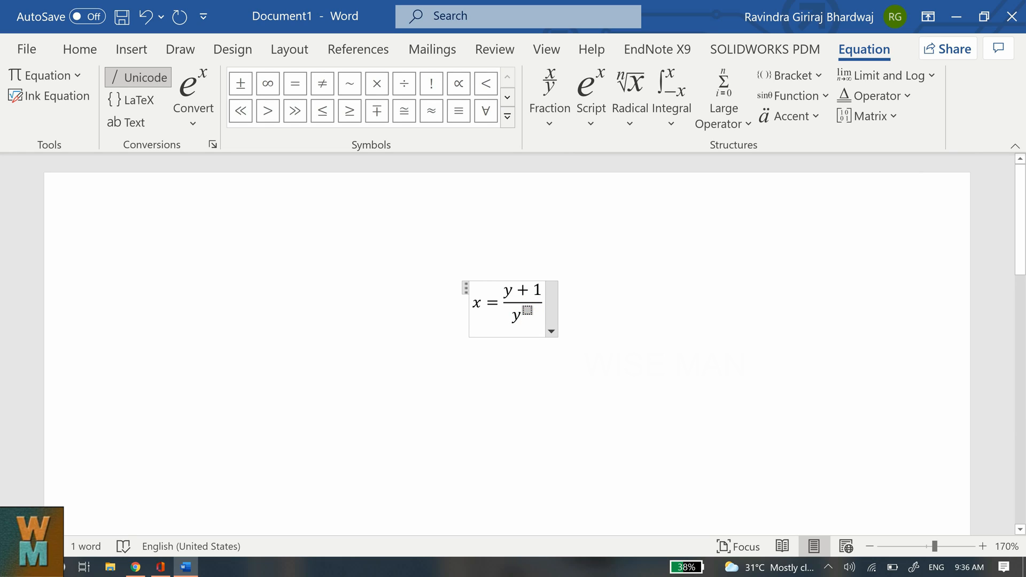
text(2)
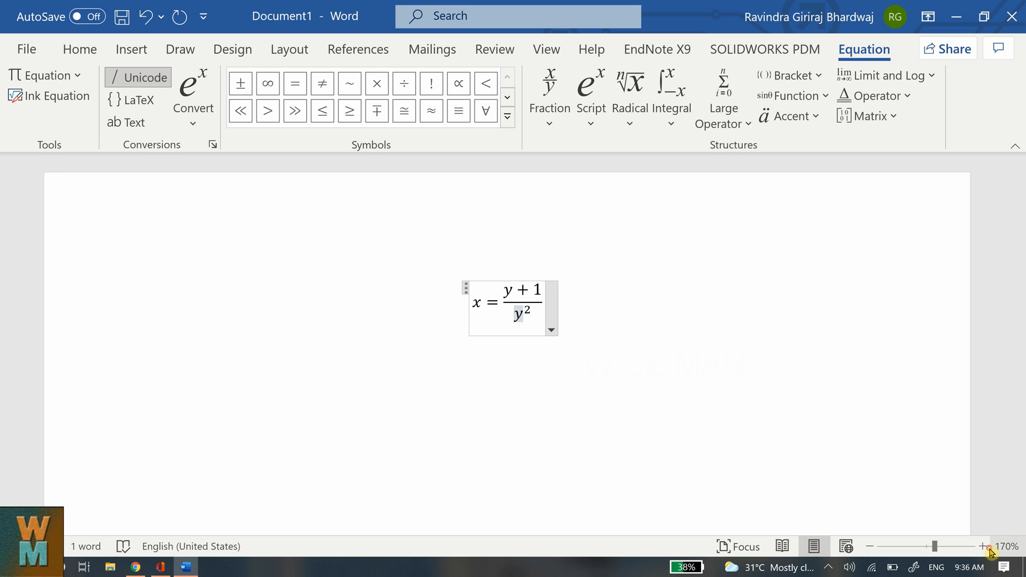
Step: Zoom in on the equation and show the Home text formatting options
click(981, 546)
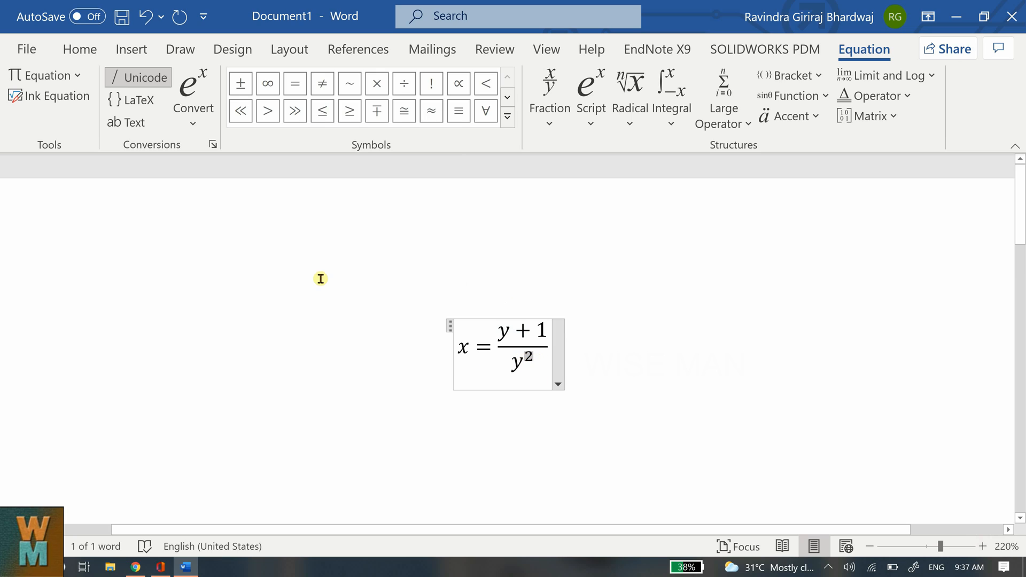
click(79, 49)
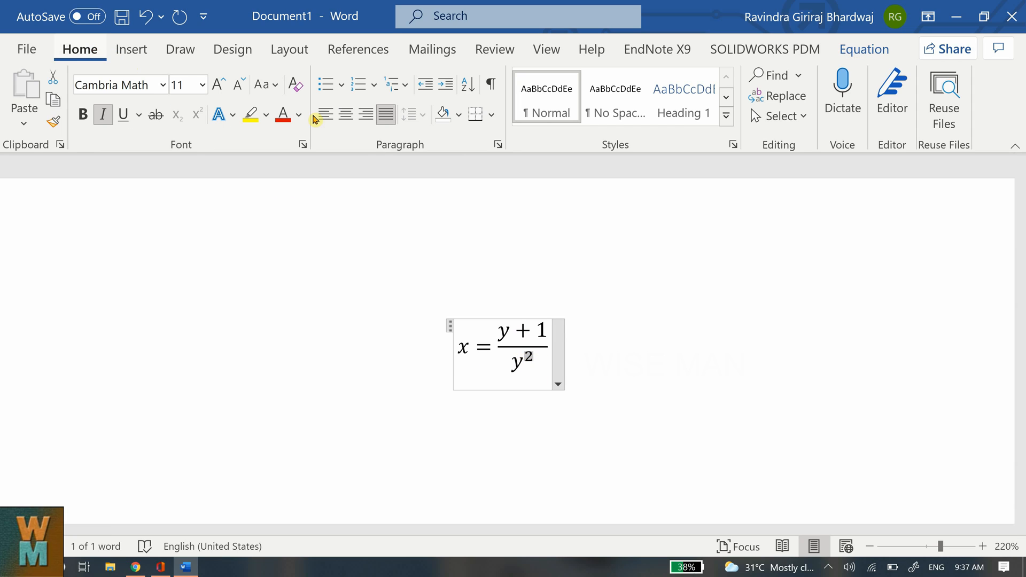
mouse_move(156, 114)
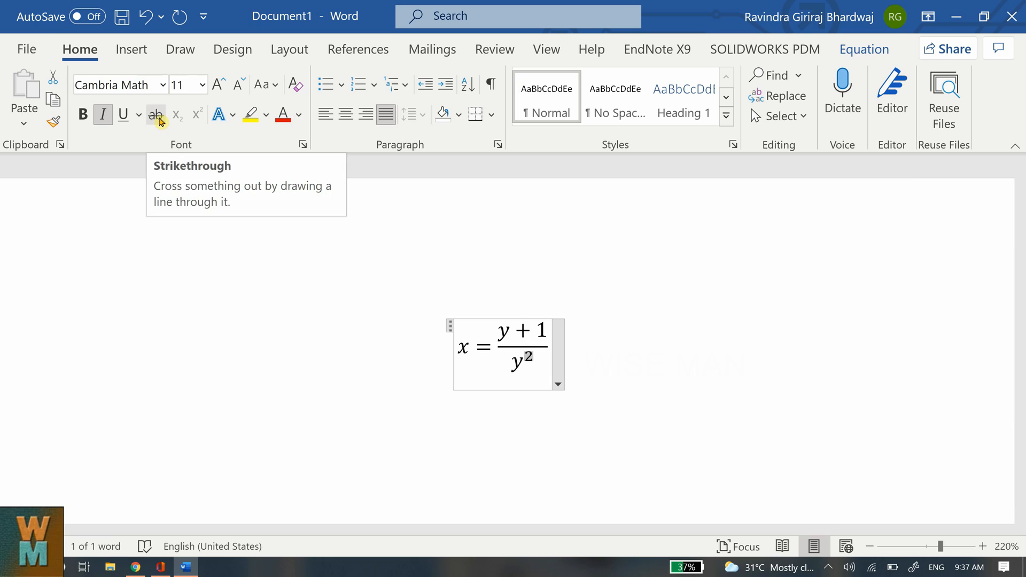
mouse_move(532, 360)
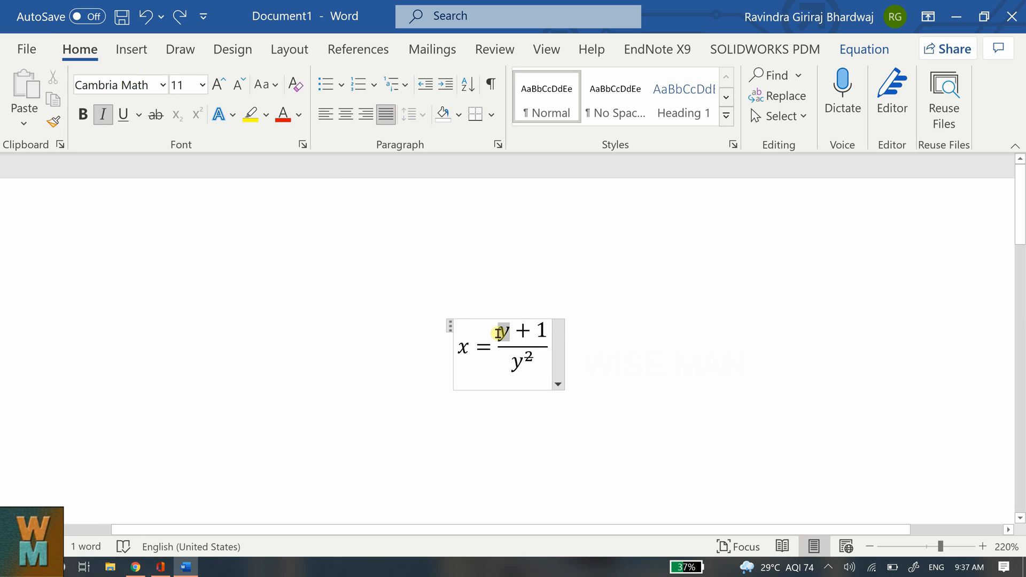
Step: Strike through the y and the 1 in the numerator individually
click(156, 114)
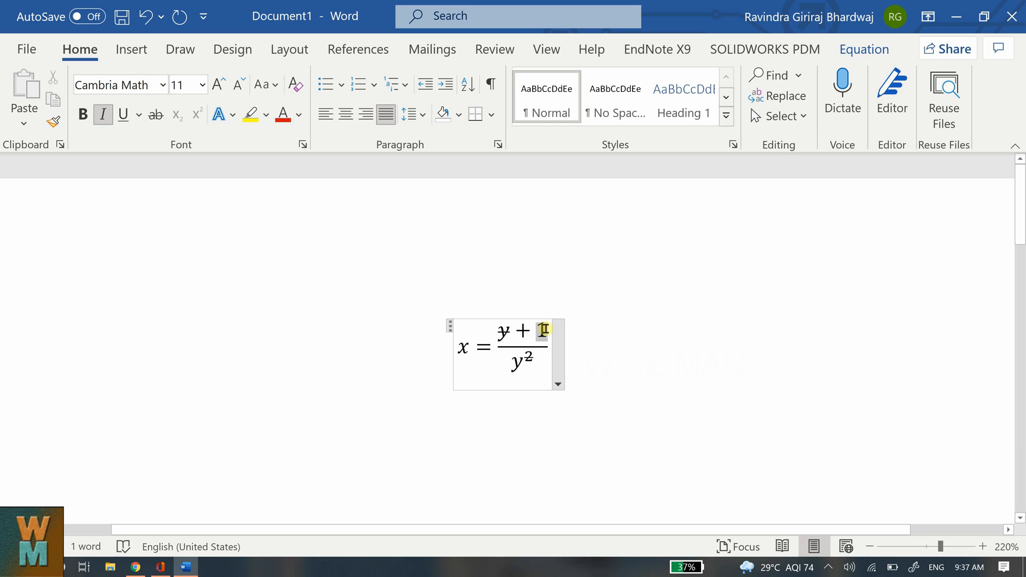
text(1)
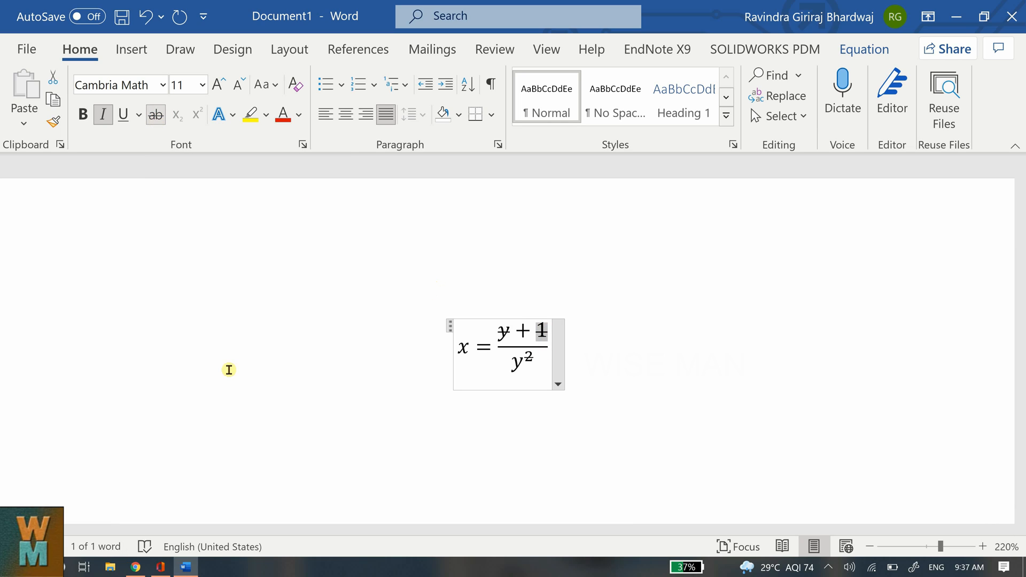
mouse_move(409, 341)
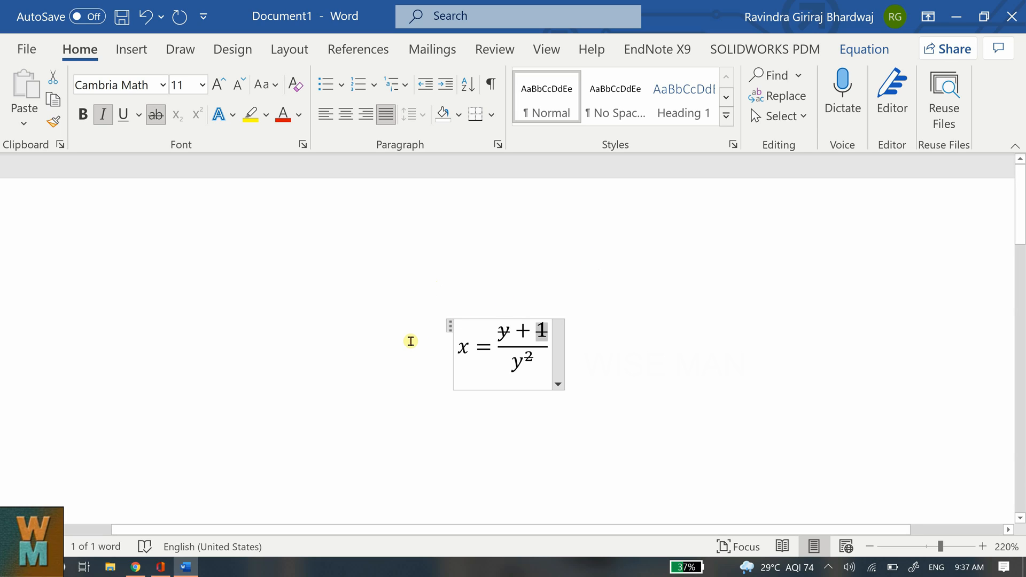
mouse_move(751, 532)
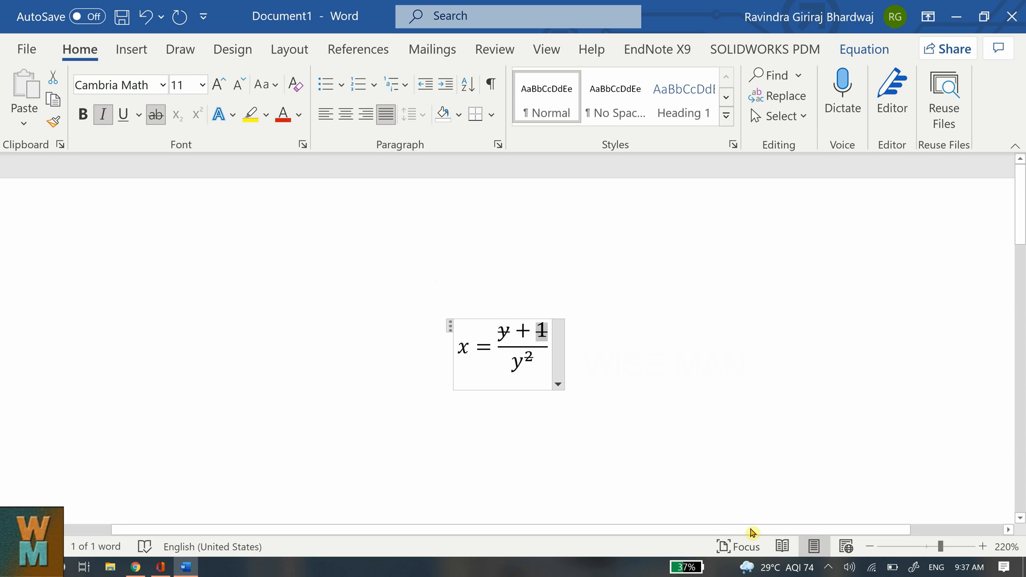